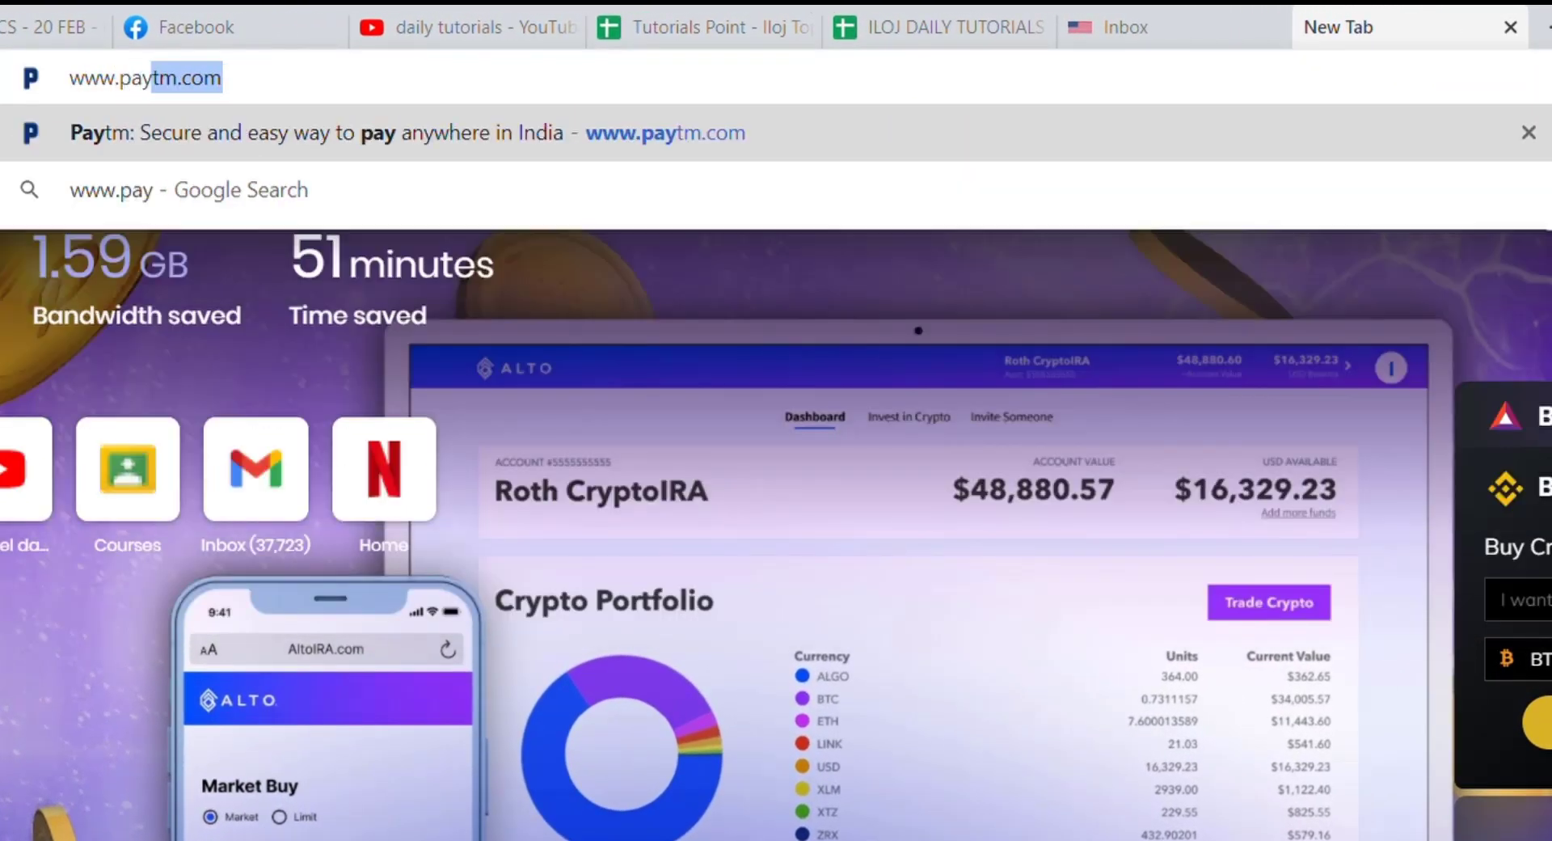
type("tm.com")
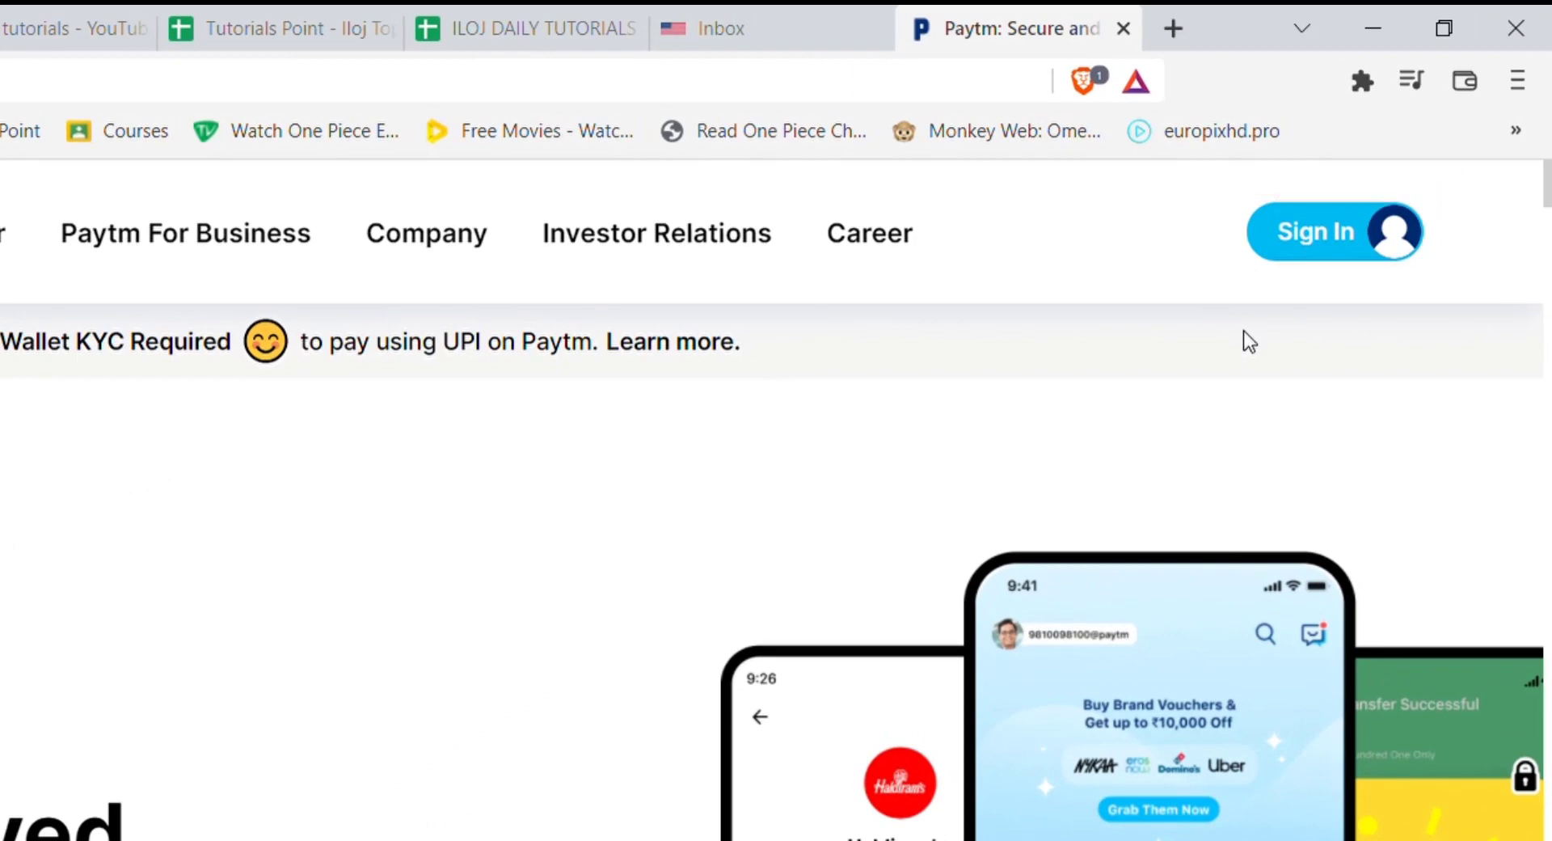
left_click(1334, 232)
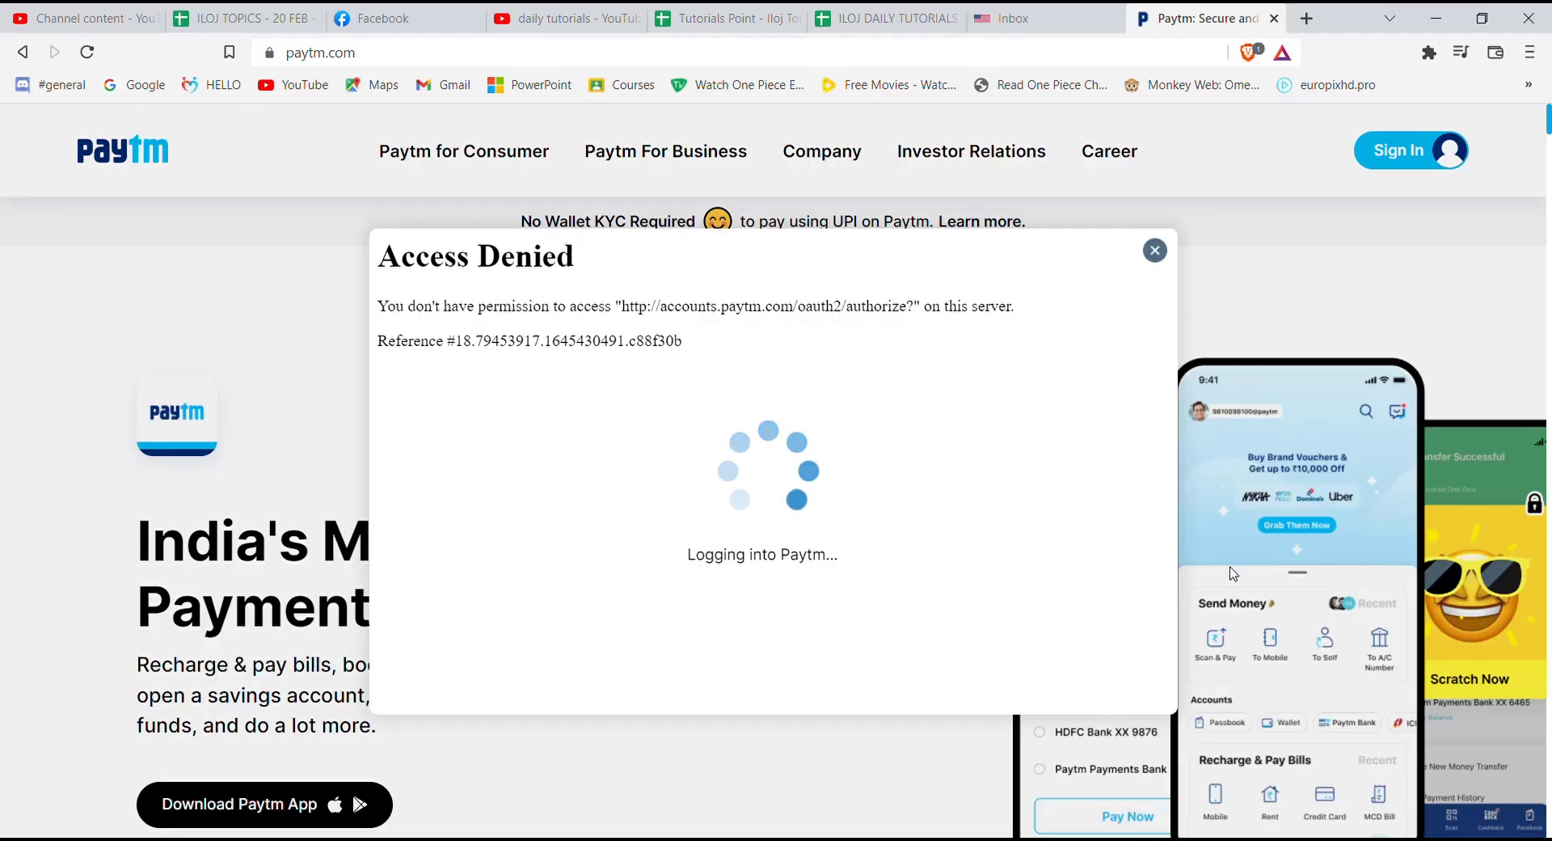
mouse_move(788, 619)
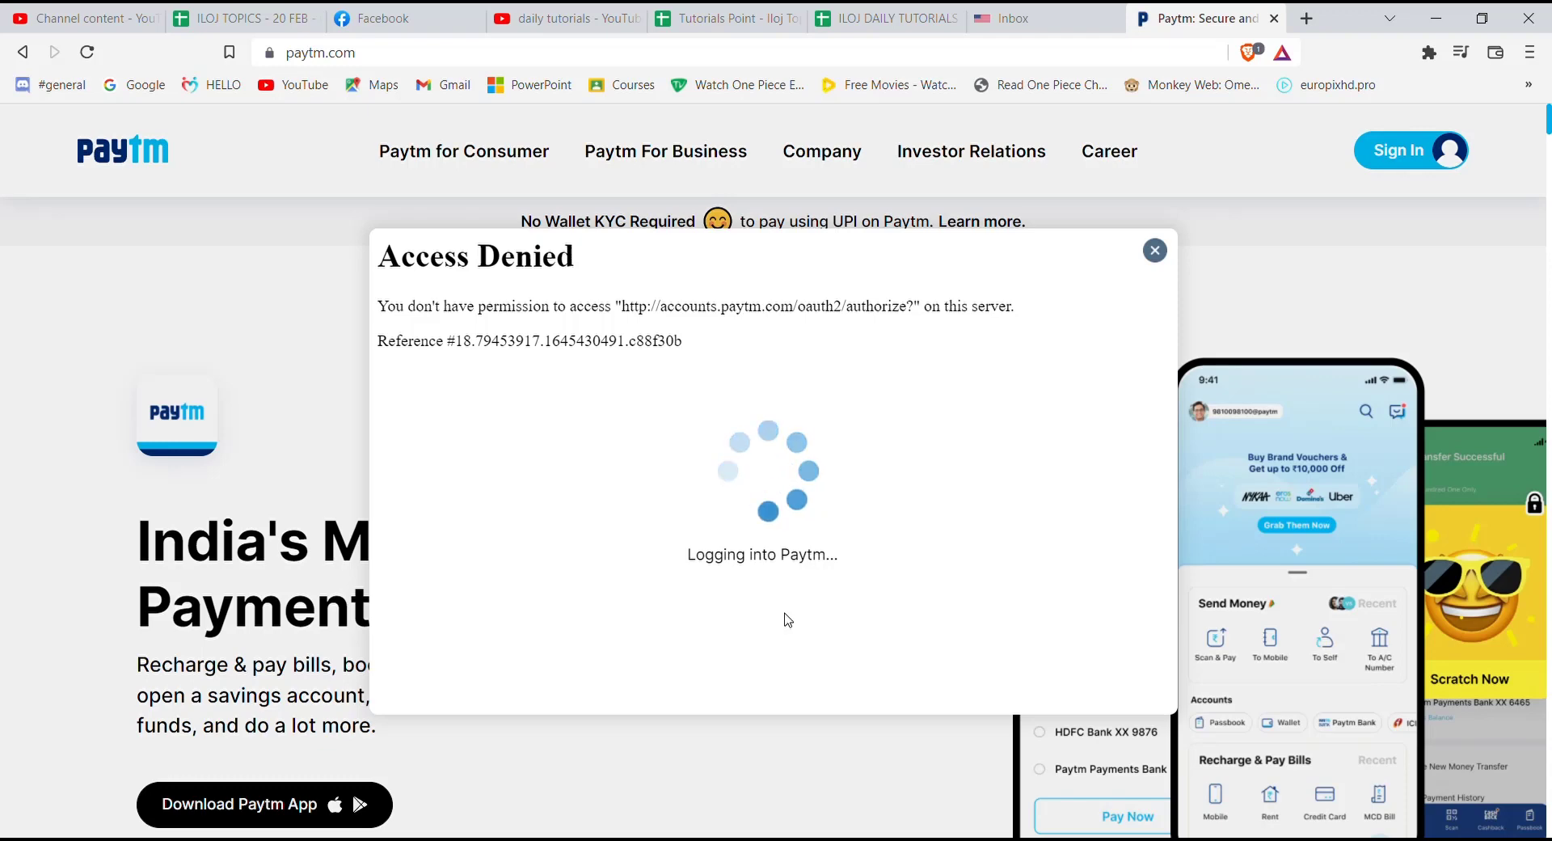
left_click(1154, 249)
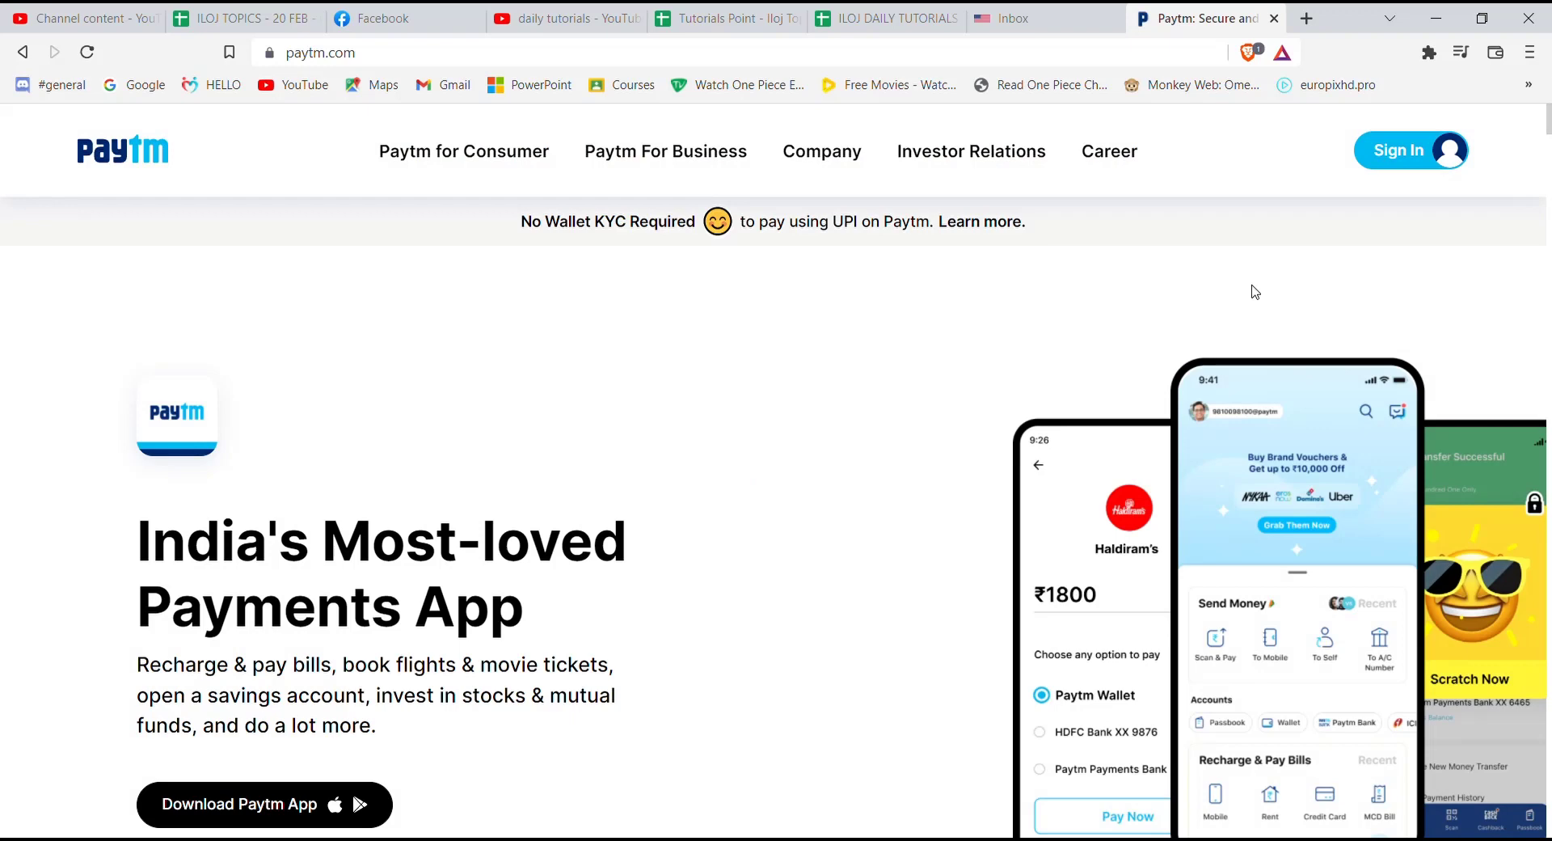